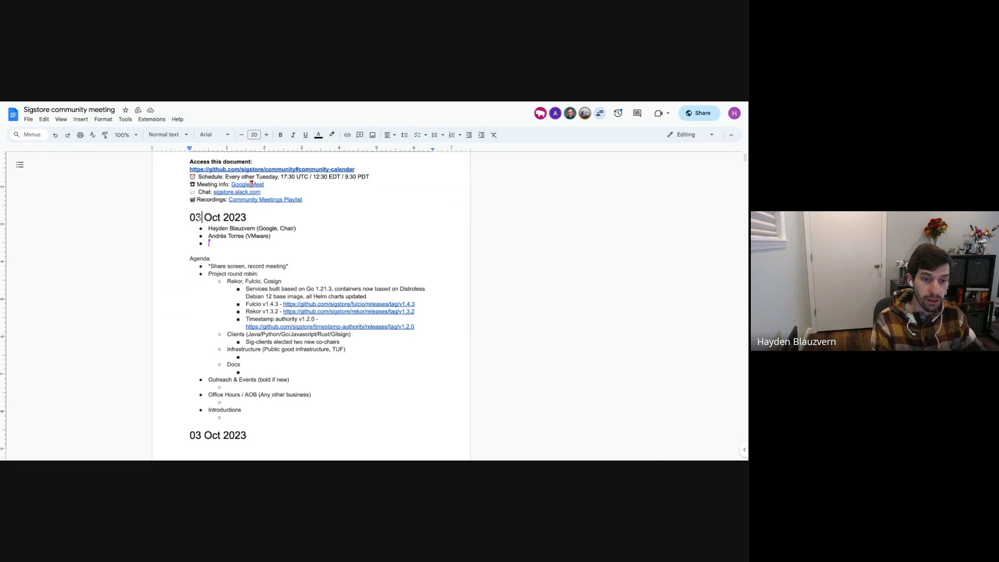
text(17)
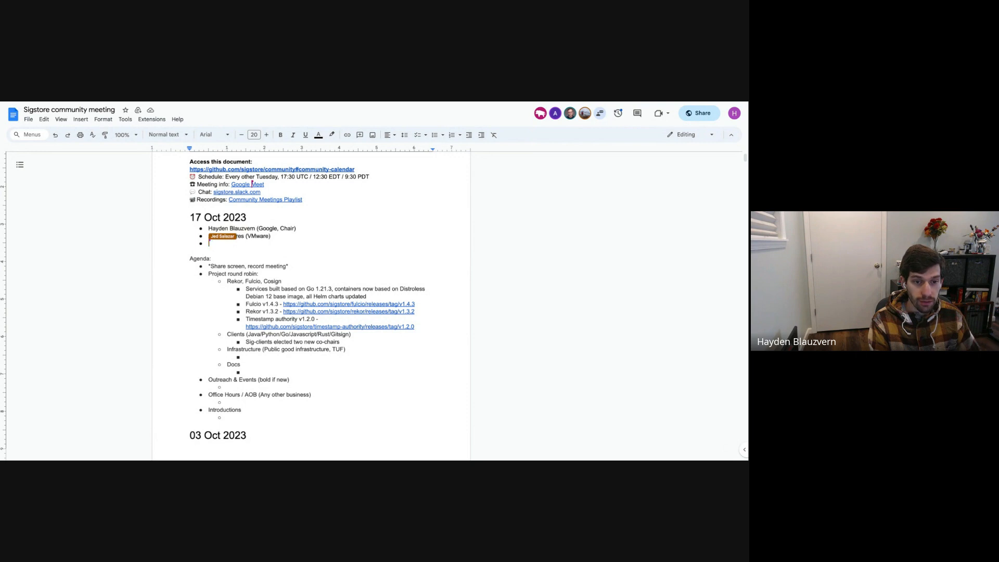
text(Andrés Torres)
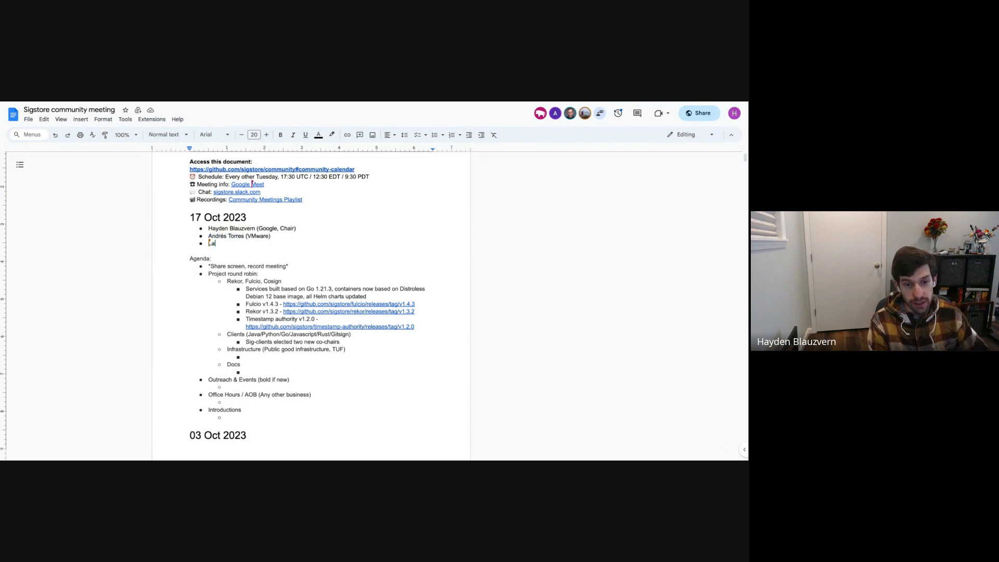
text(Lance Ball (Red)
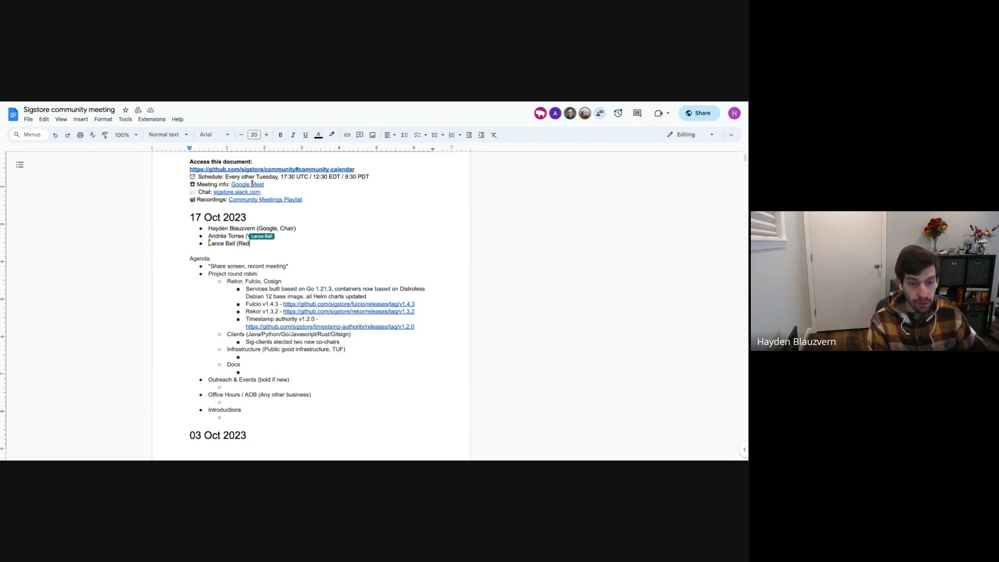
text(Hat))
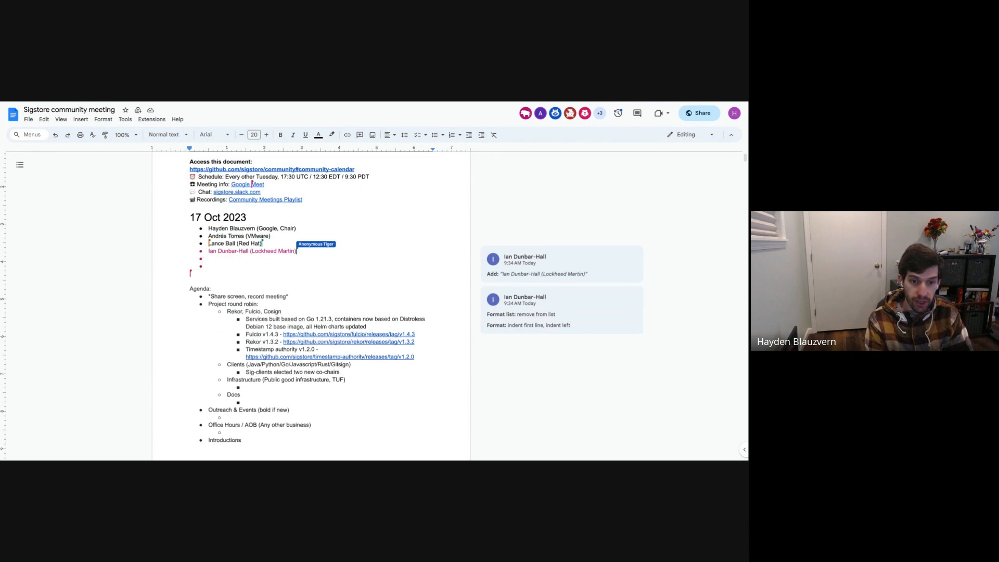
text(Meredith Lancaster (GitHub)
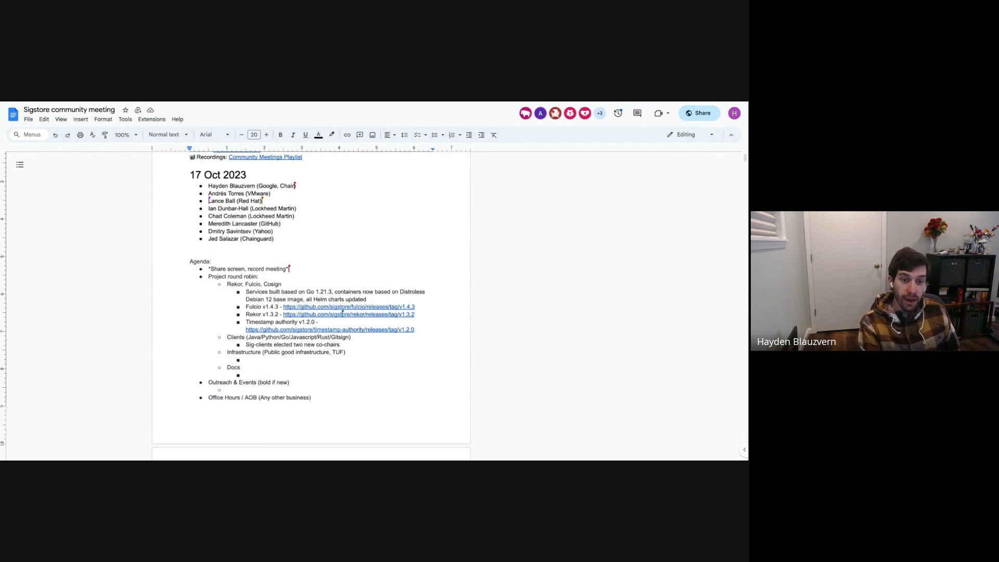
Step: Note under Outreach & Events that SCORED and CATS will be happening Nov 30 at ACM CCS in Copenhagen
scroll(down, 3)
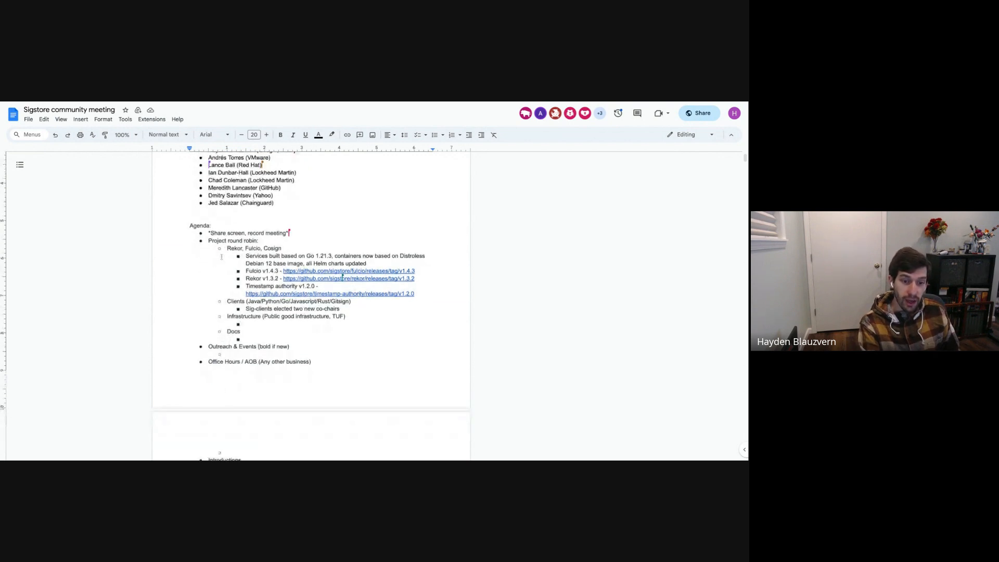
scroll(down, 3)
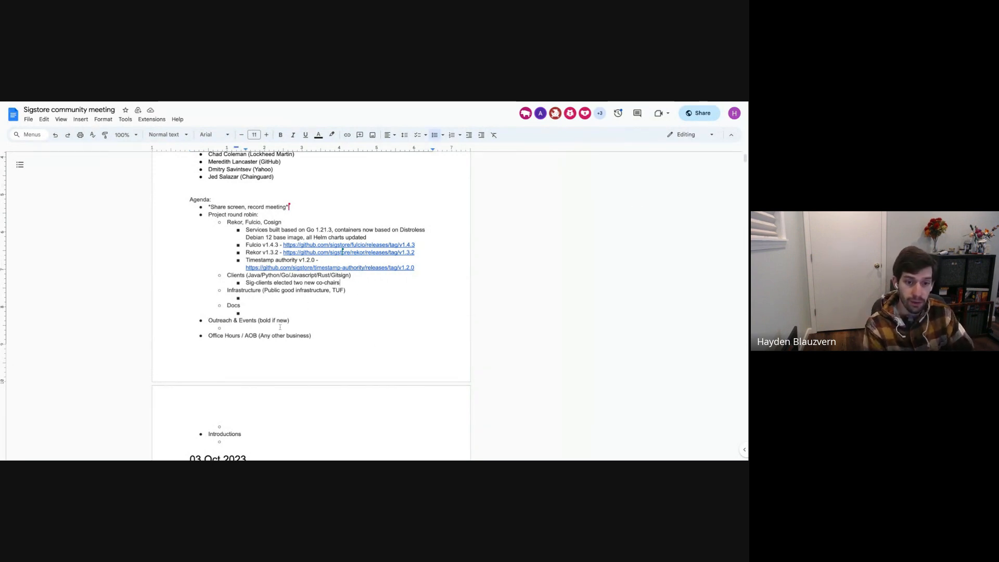
text(SCORED A)
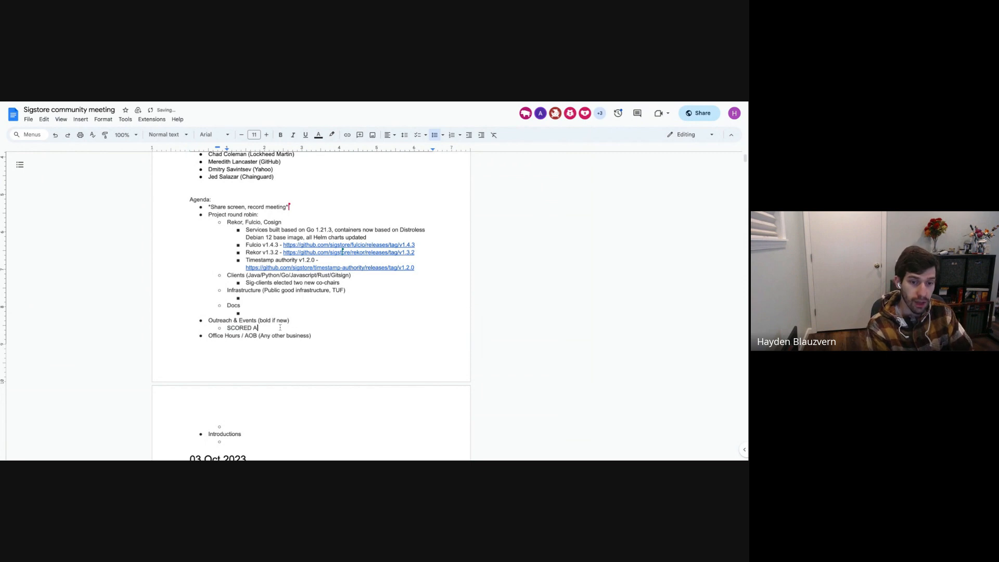
text(nd CATS)
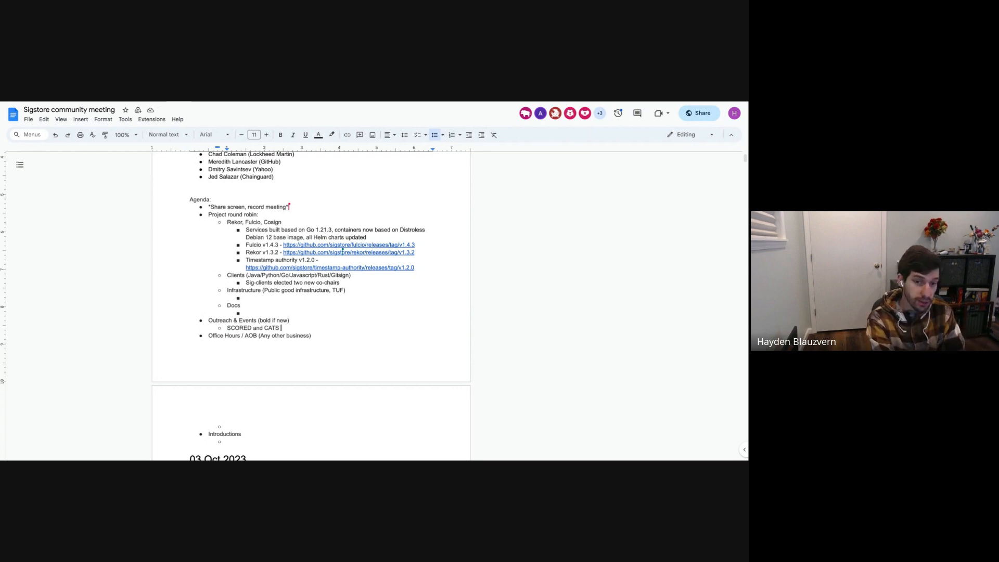
text(will)
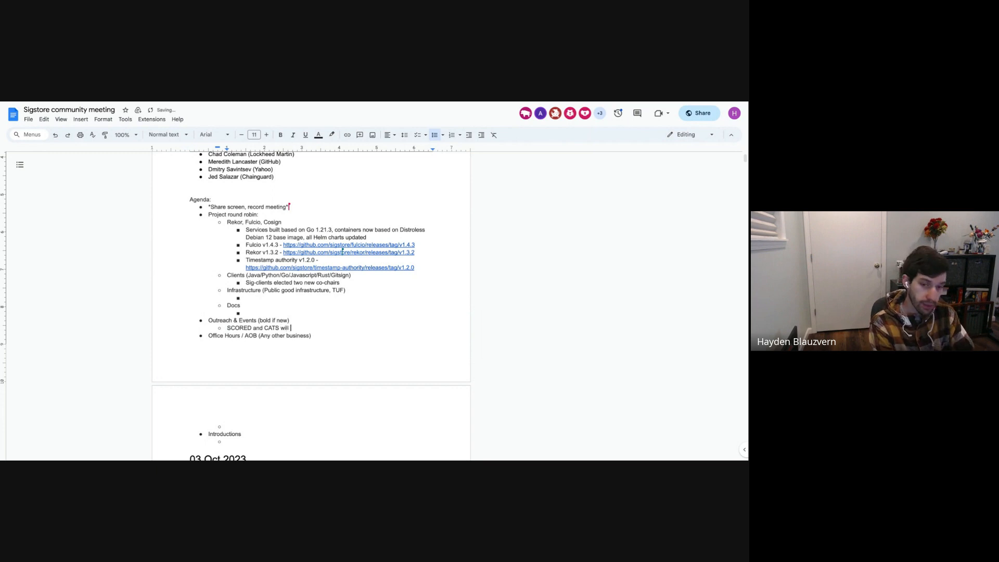
text(be happening in Nov 30)
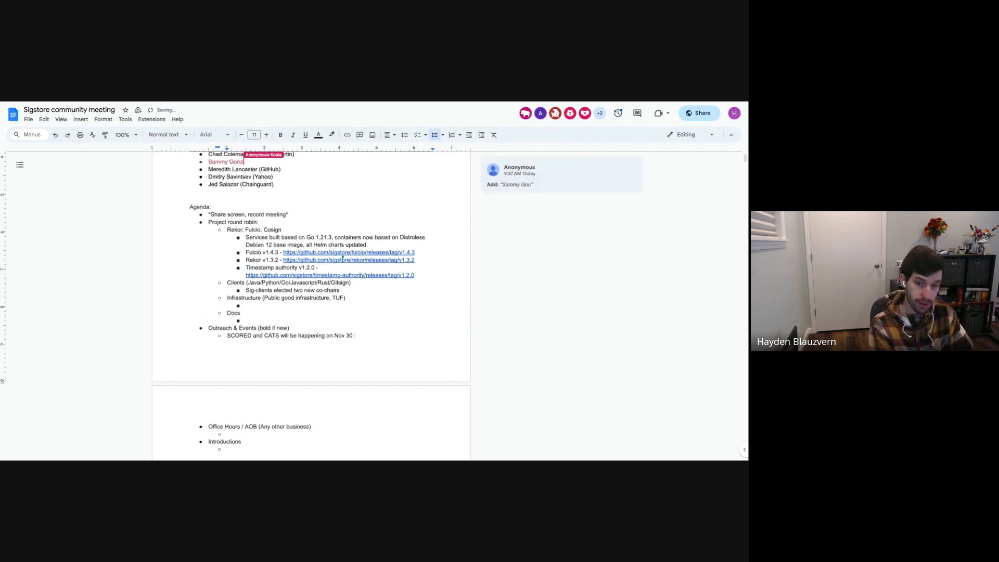
text(at ACM CCS in C)
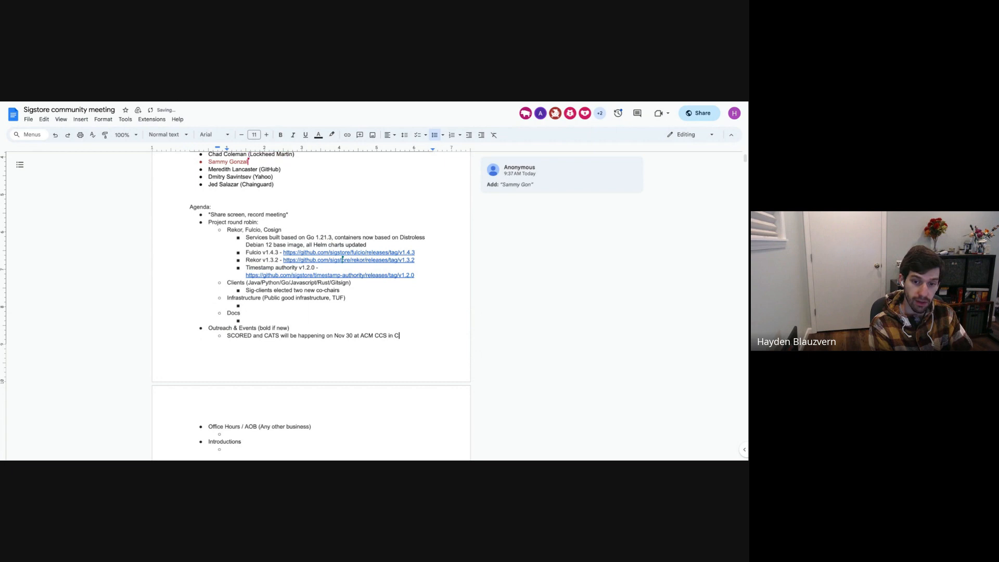
text(openhagen)
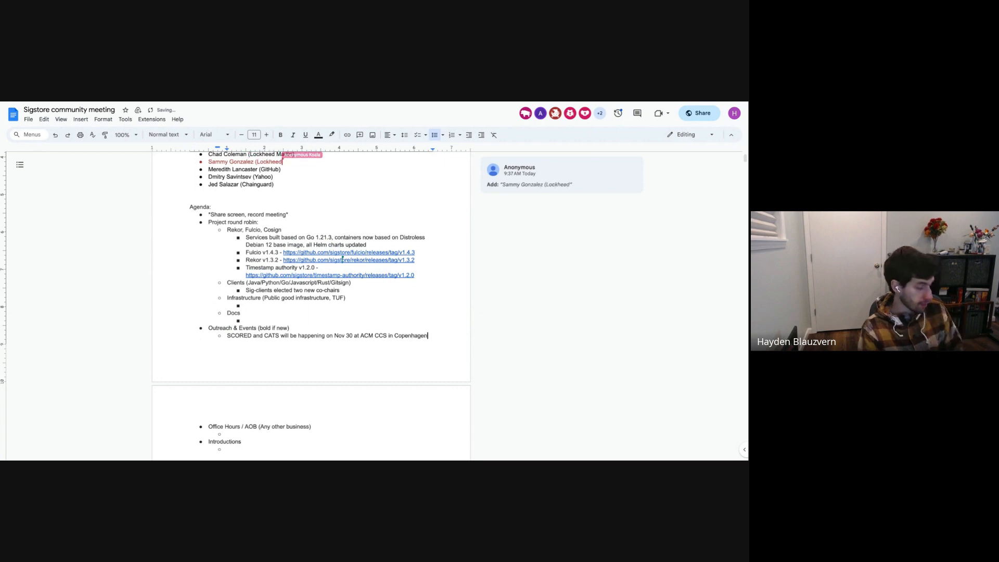
text(Martin))
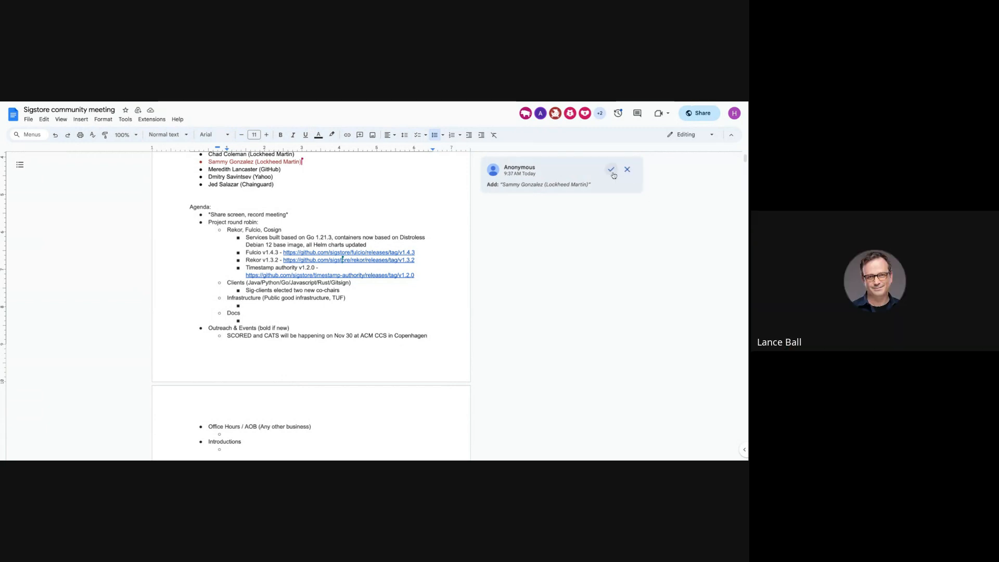
click(611, 170)
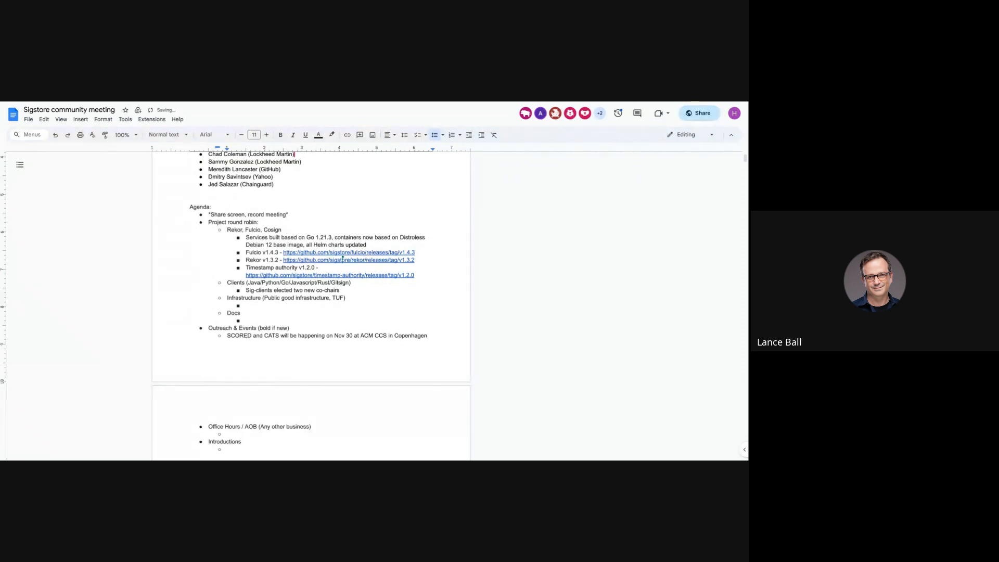